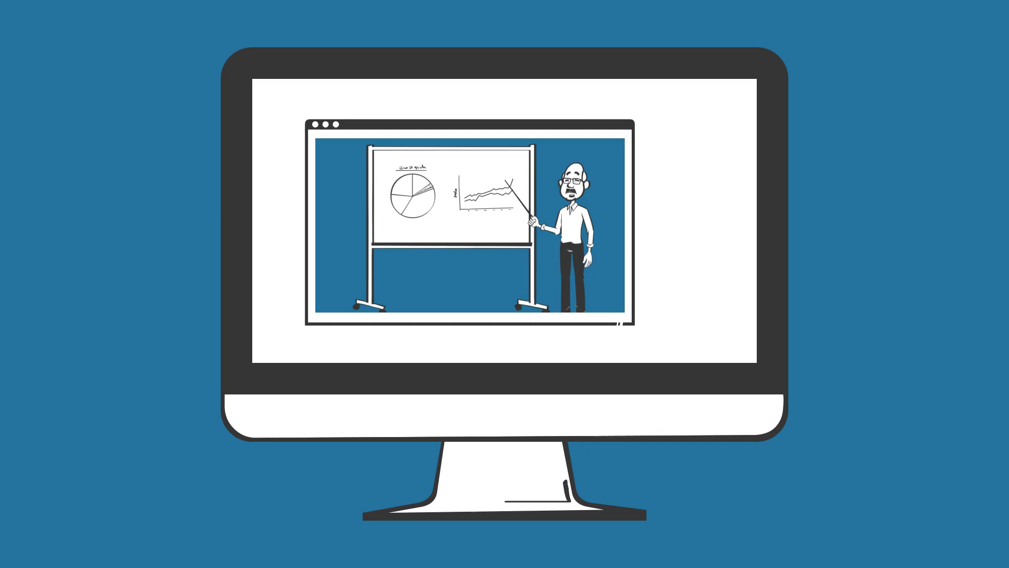
# Switch the camera with Alt+N so the whiteboard's pie and line charts fill the view.
pyautogui.press('Alt+n')
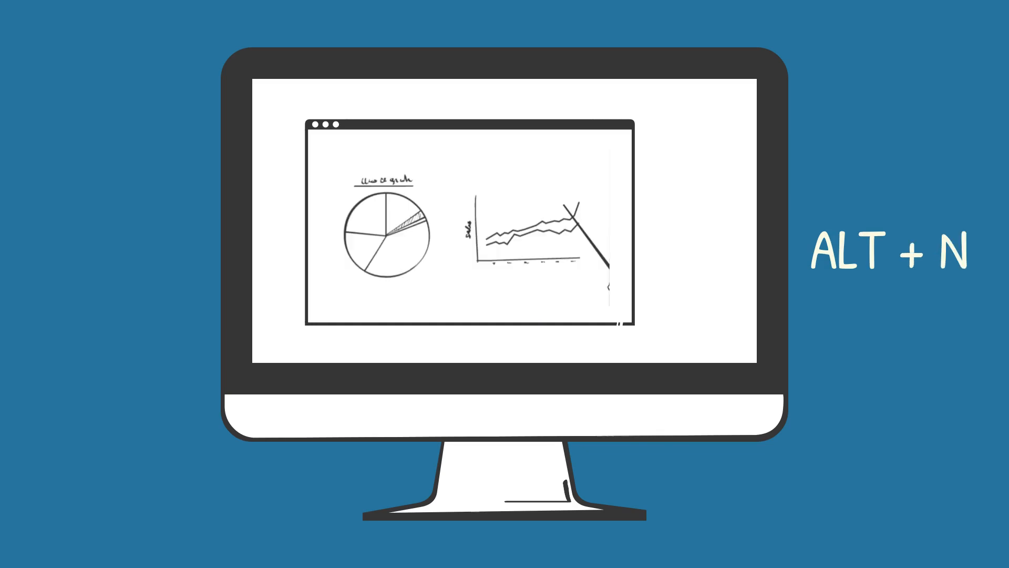